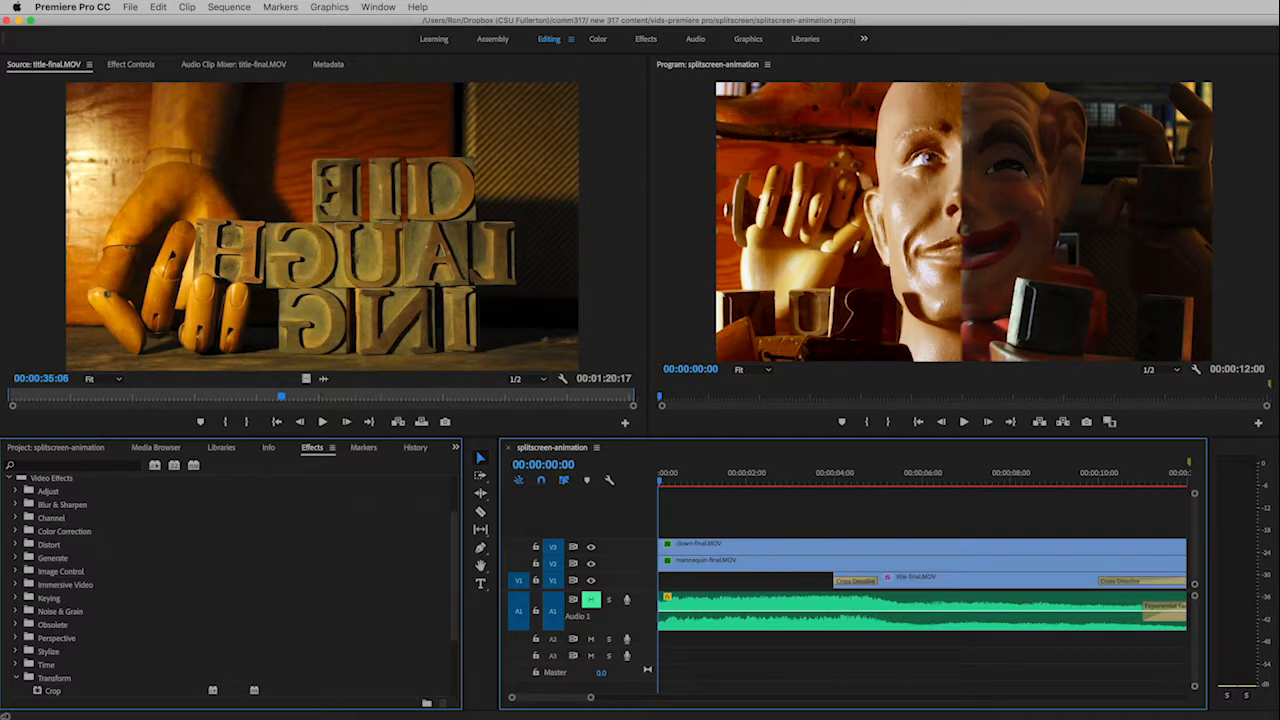
{"action": "mouse_move", "coordinate": [828, 216]}
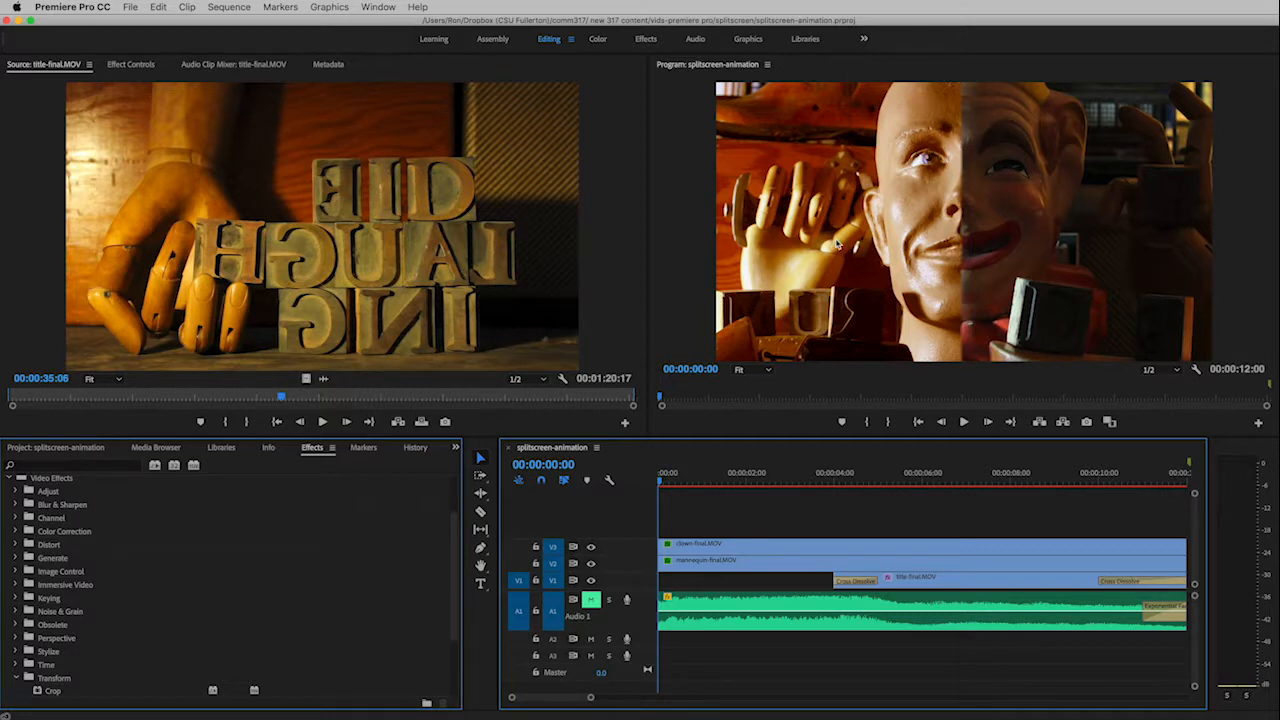
{"action": "mouse_move", "coordinate": [1004, 220]}
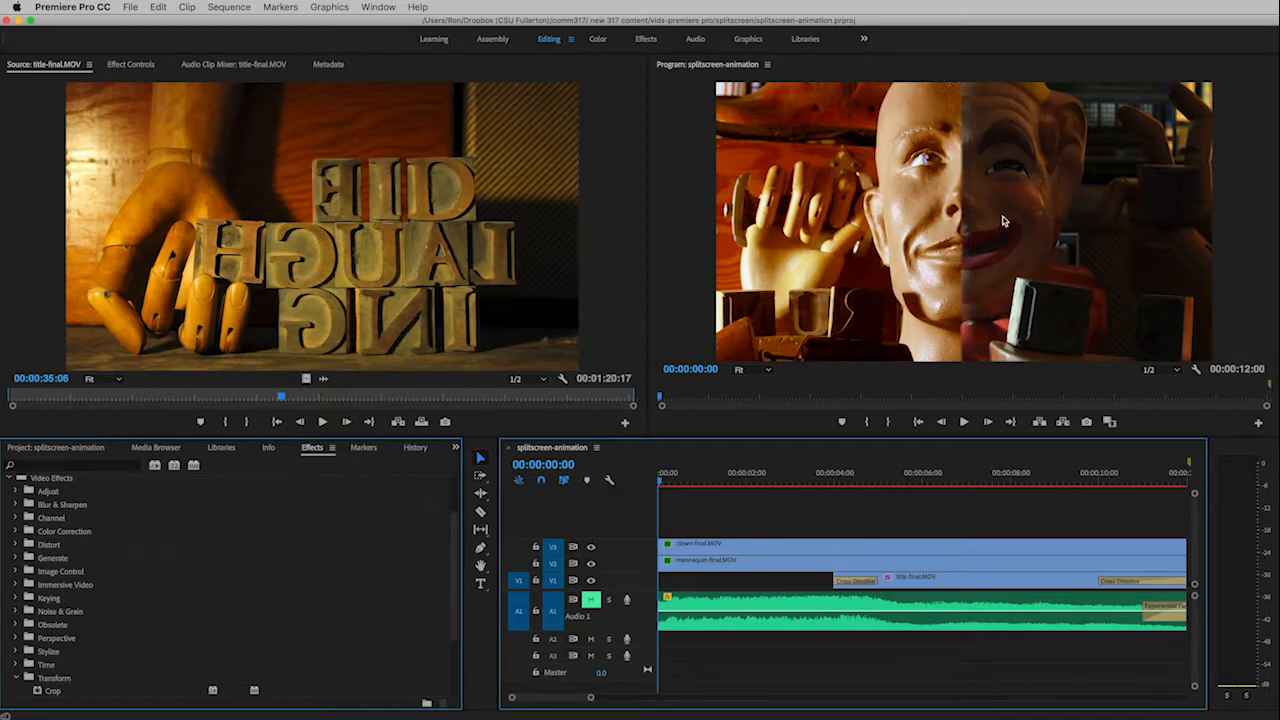
{"action": "mouse_move", "coordinate": [1072, 178]}
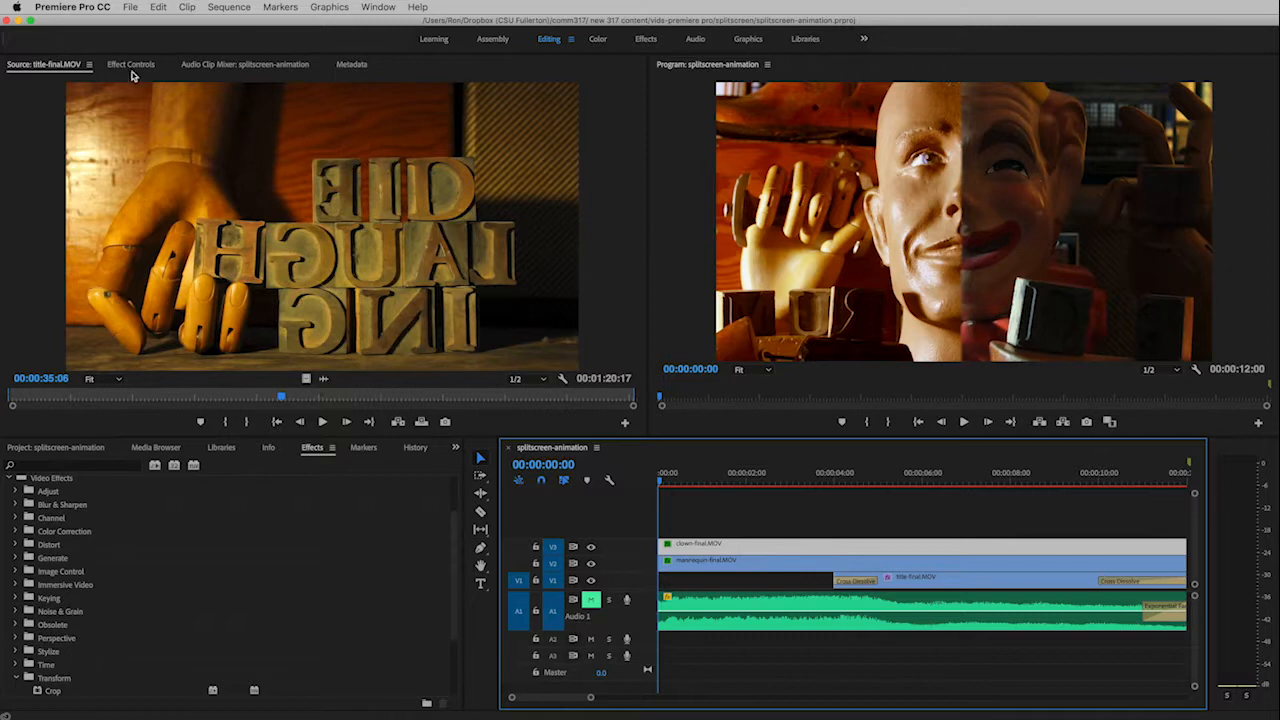
Show clown-final.MOV's Motion properties and expand the Transform effects (Crop, Edge Feather, Horizontal Flip).
{"action": "left_click", "coordinate": [132, 64]}
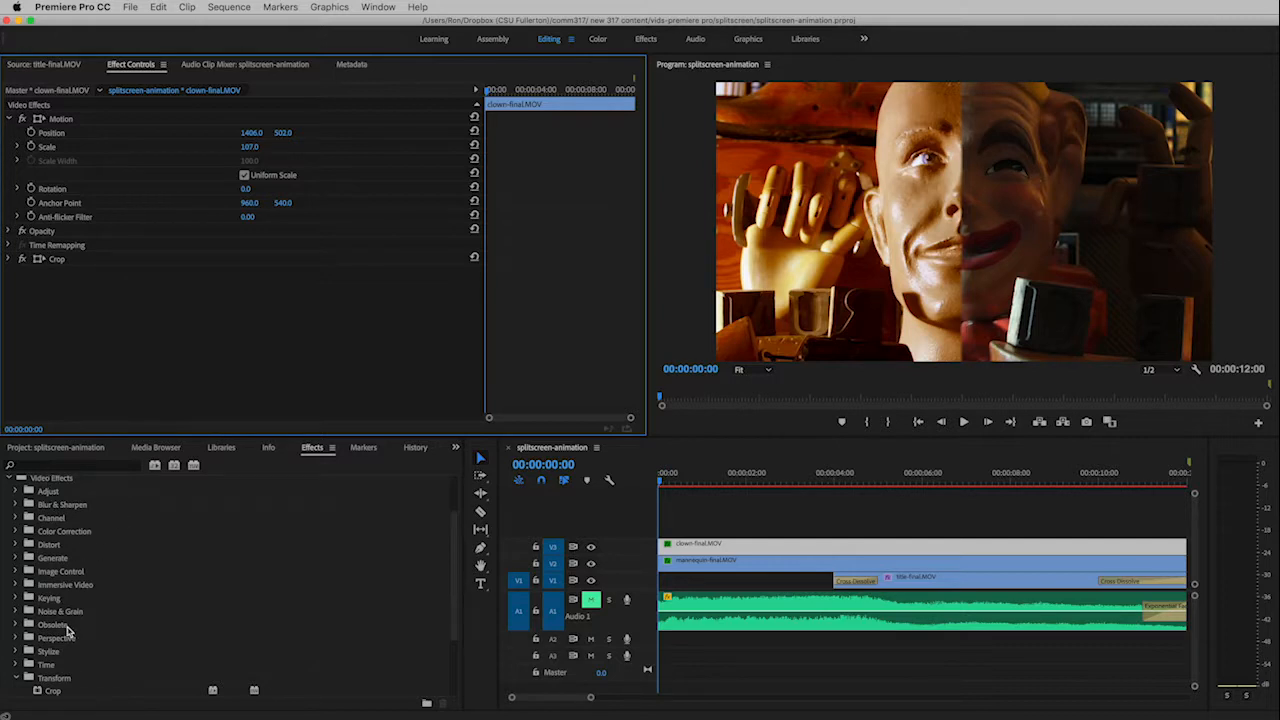
{"action": "mouse_move", "coordinate": [96, 664]}
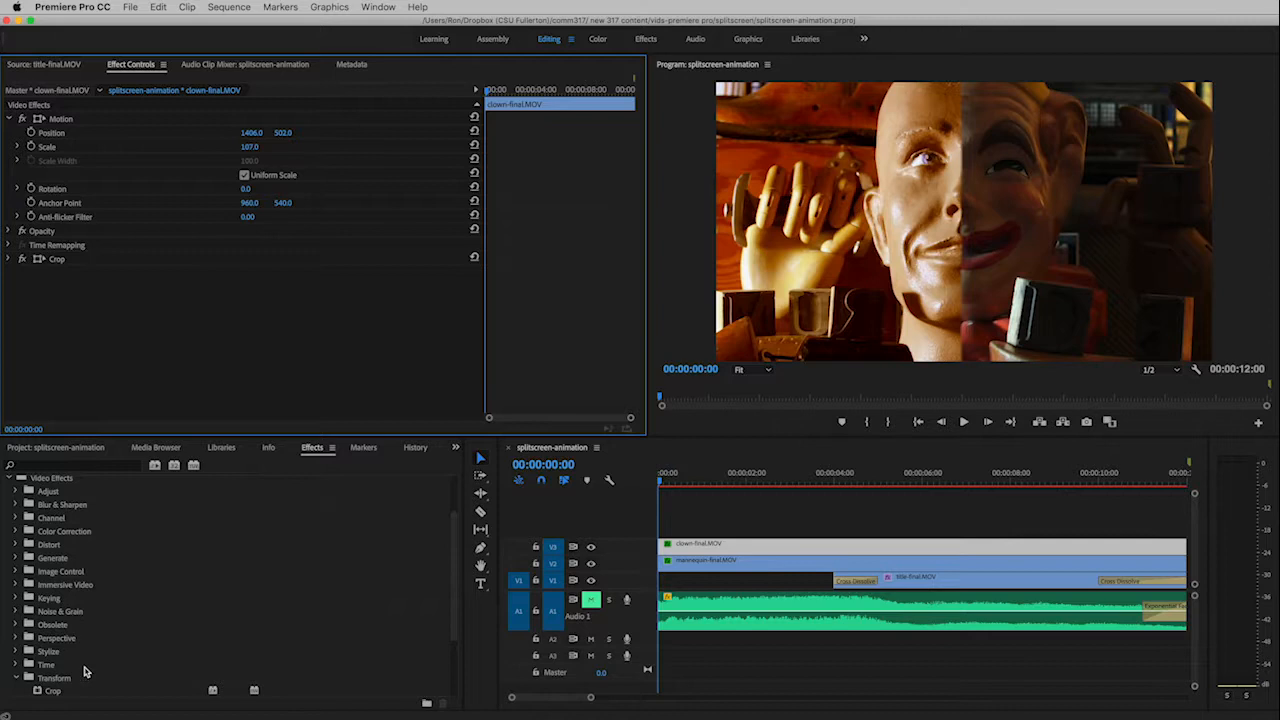
{"action": "left_click", "coordinate": [16, 652]}
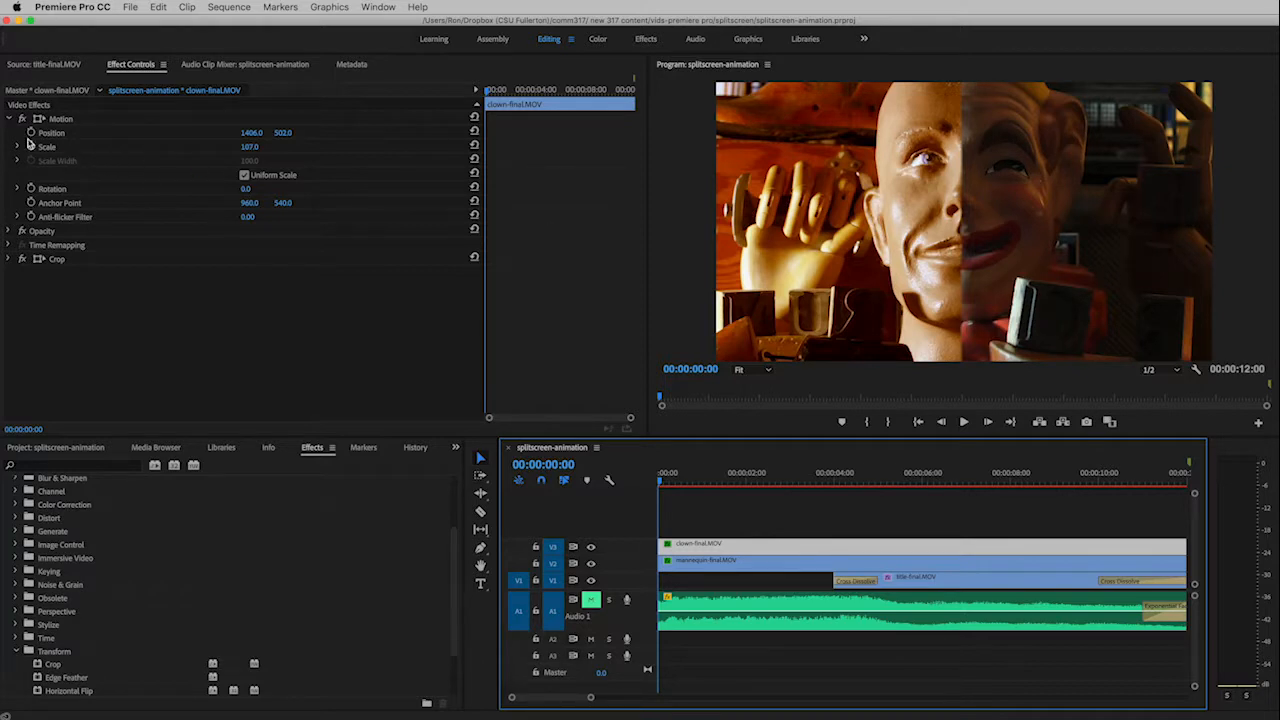
Toggle the clown clip's Motion twirl-down and park the playhead at 00:00:04:00.
{"action": "left_click", "coordinate": [8, 118]}
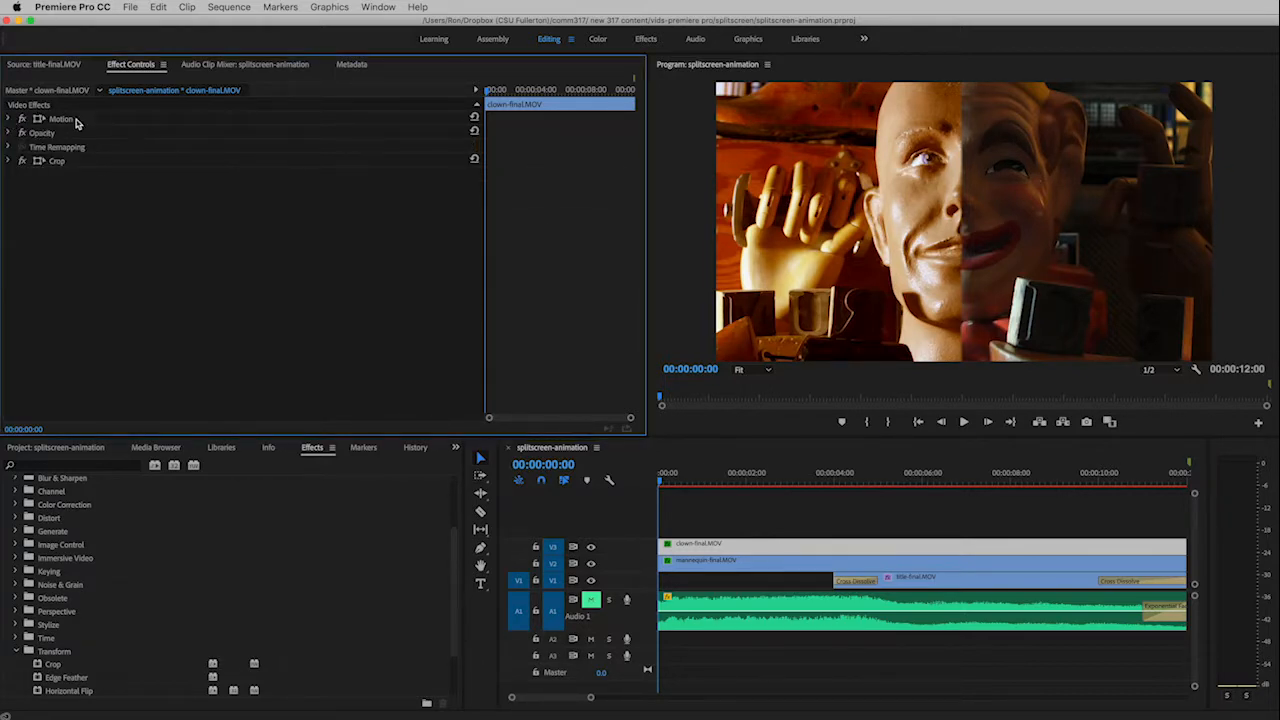
{"action": "left_click", "coordinate": [8, 118]}
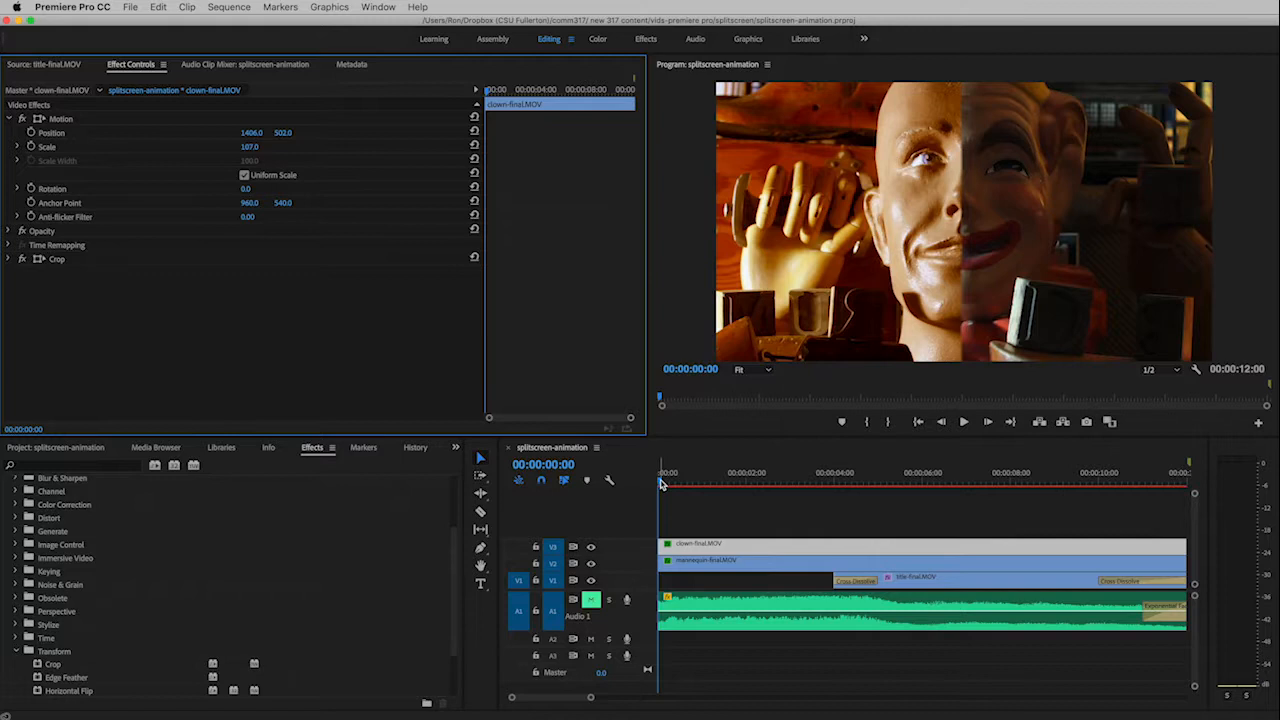
{"action": "left_click", "coordinate": [810, 472]}
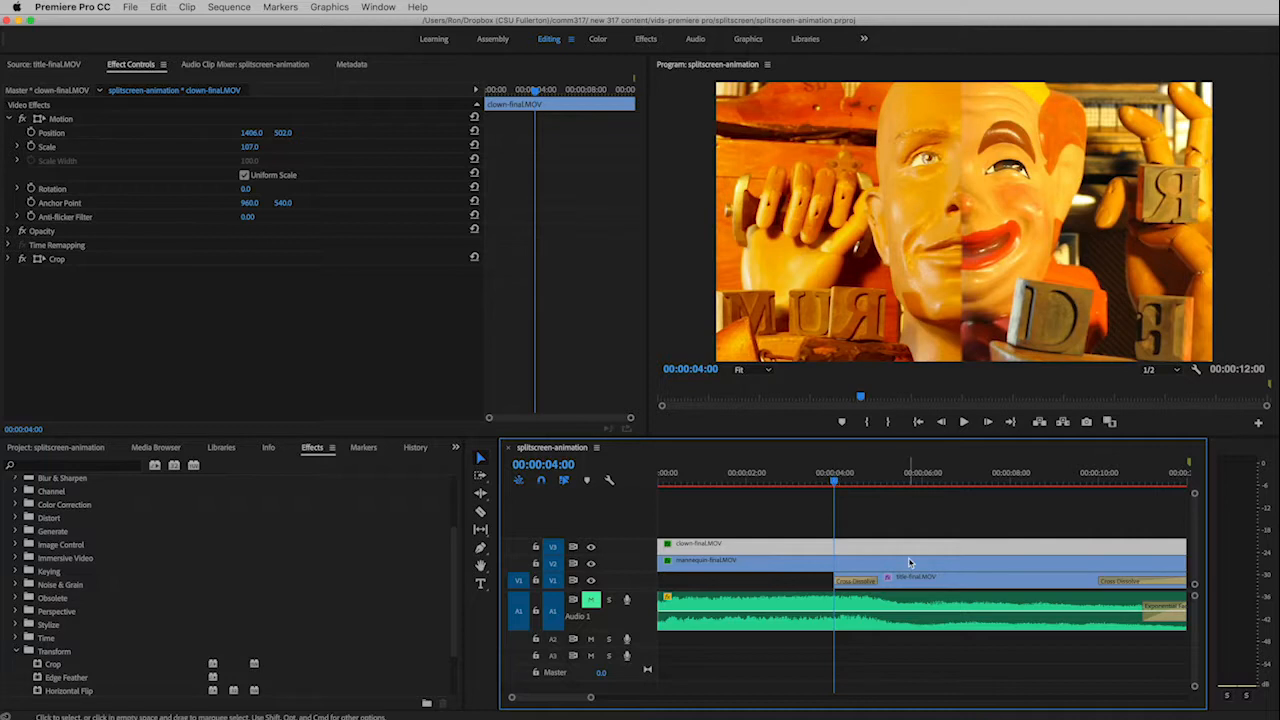
{"action": "mouse_move", "coordinate": [898, 588]}
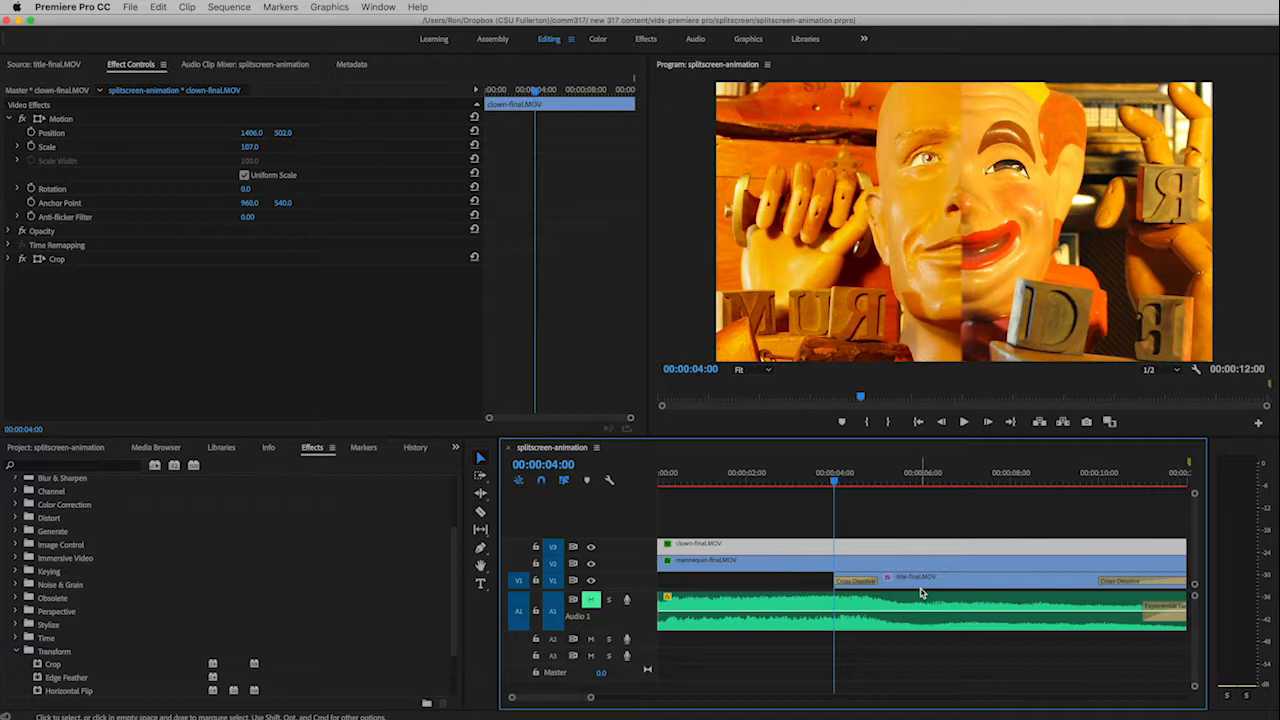
{"action": "mouse_move", "coordinate": [922, 588]}
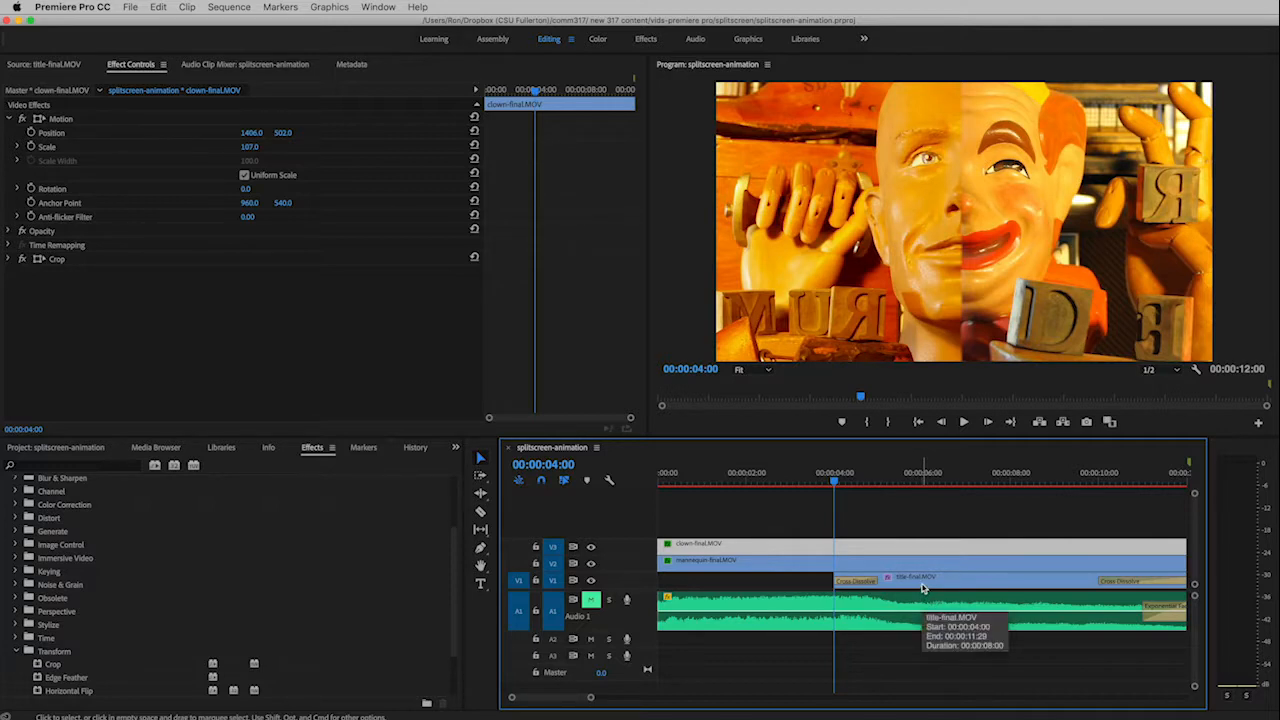
{"action": "mouse_move", "coordinate": [88, 140]}
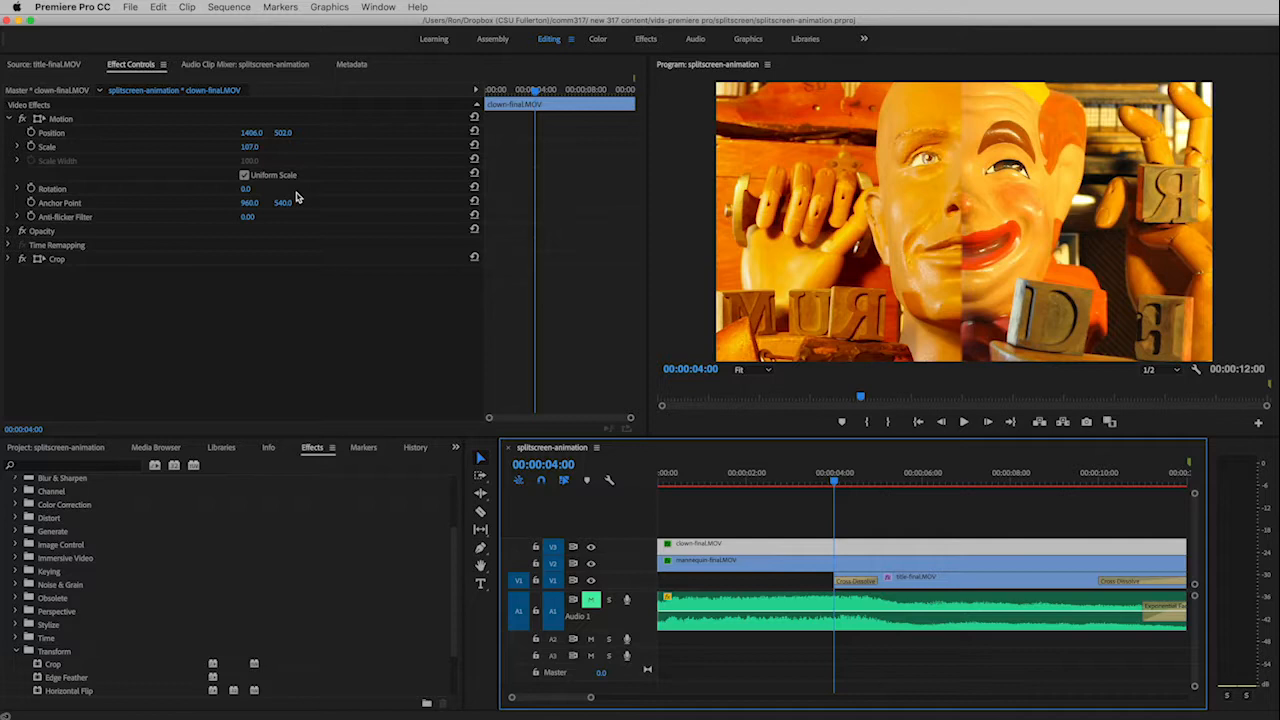
{"action": "mouse_move", "coordinate": [110, 172]}
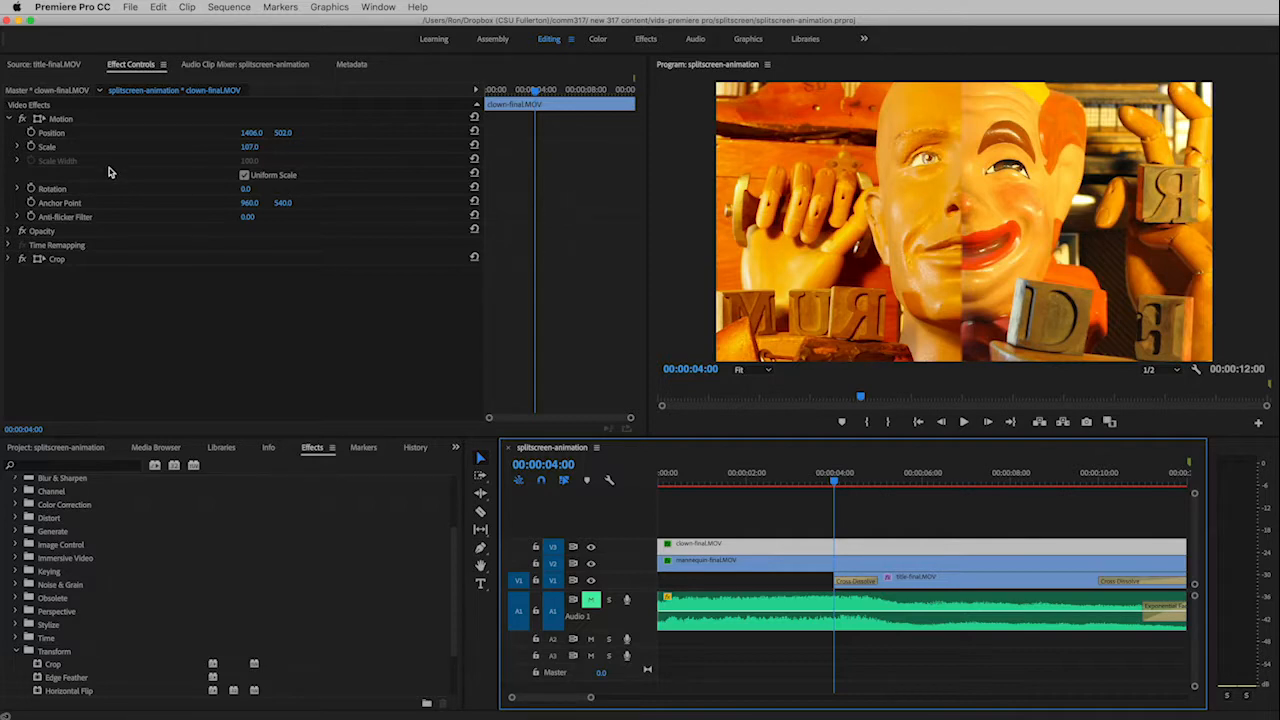
{"action": "mouse_move", "coordinate": [84, 156]}
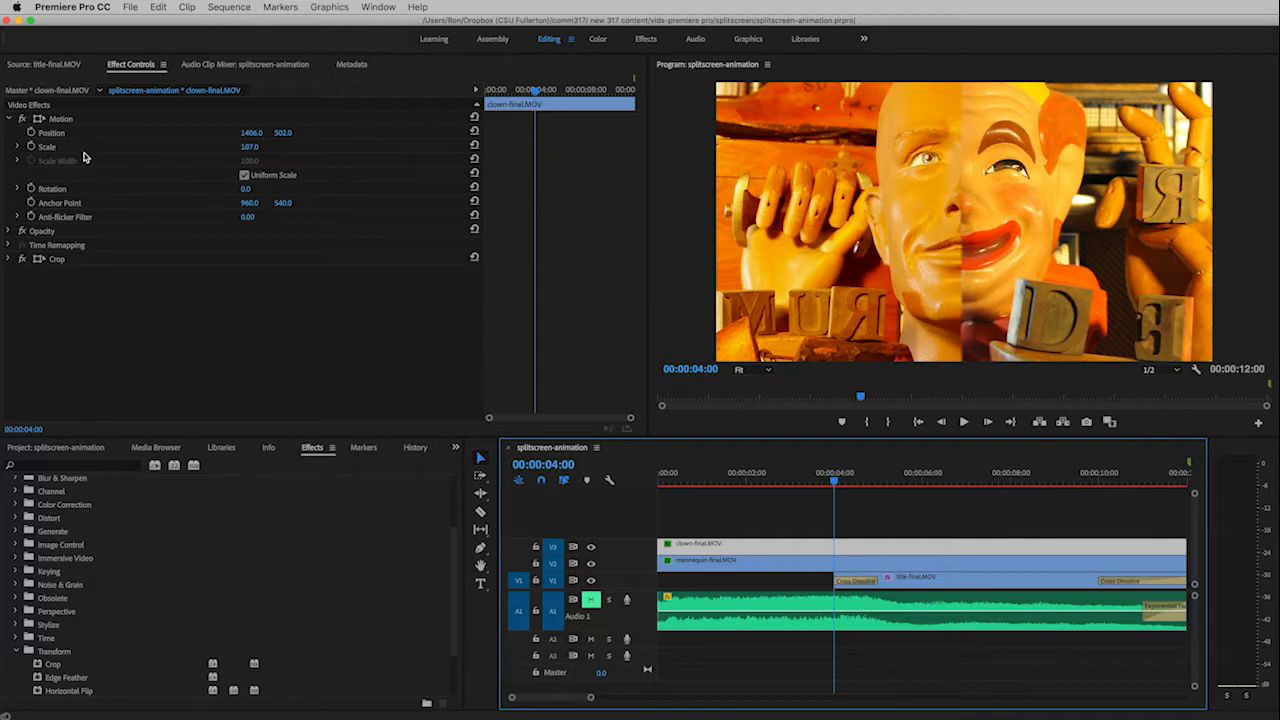
{"action": "mouse_move", "coordinate": [30, 144]}
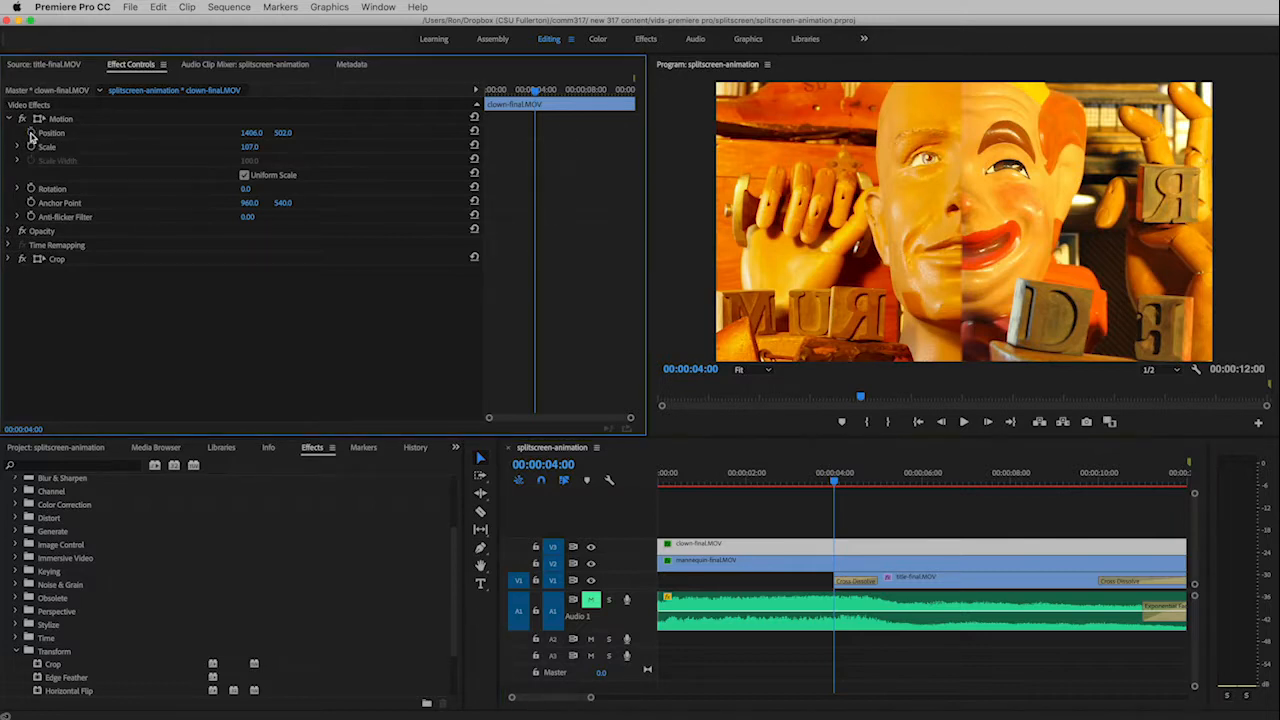
{"action": "left_click", "coordinate": [52, 132]}
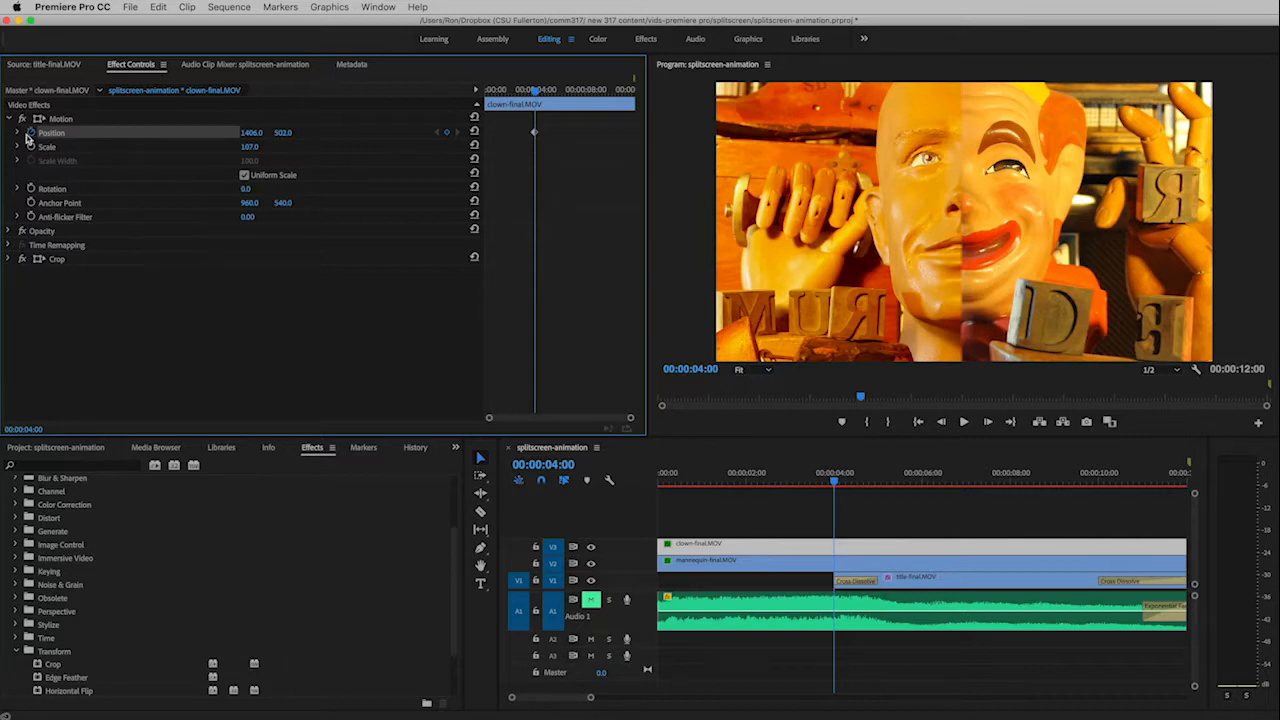
{"action": "mouse_move", "coordinate": [32, 136]}
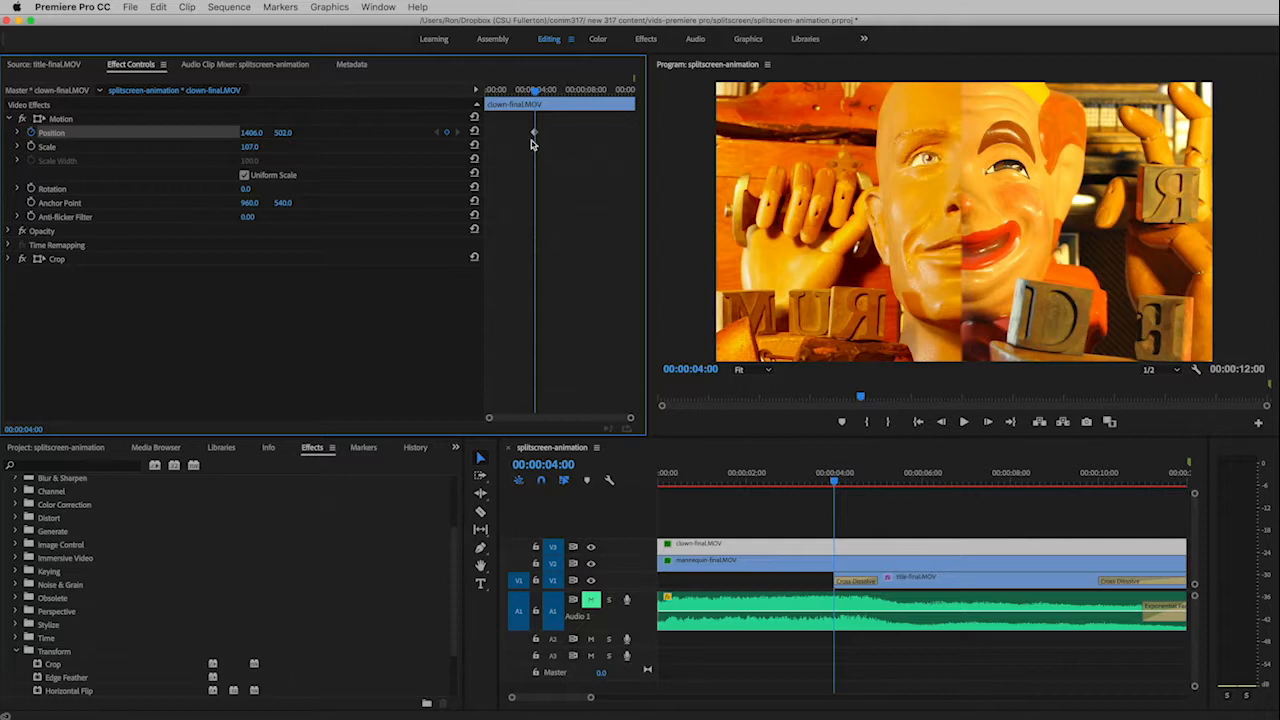
{"action": "mouse_move", "coordinate": [536, 150]}
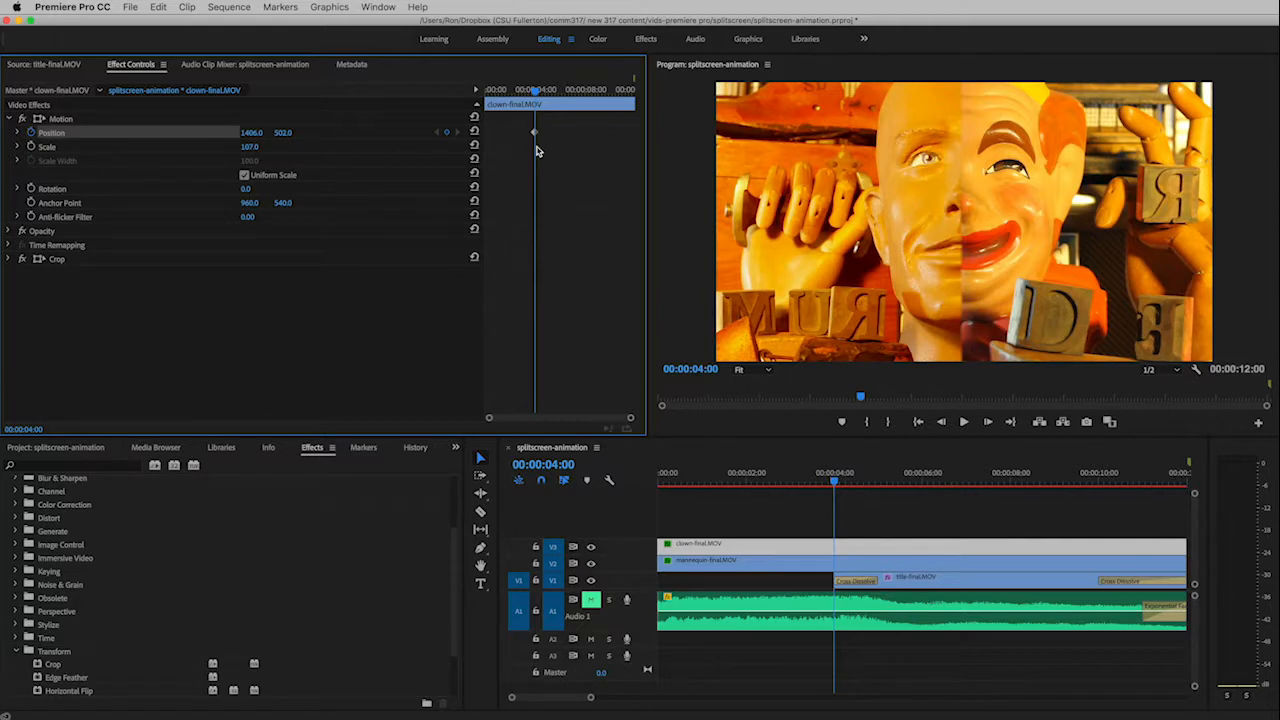
{"action": "mouse_move", "coordinate": [248, 164]}
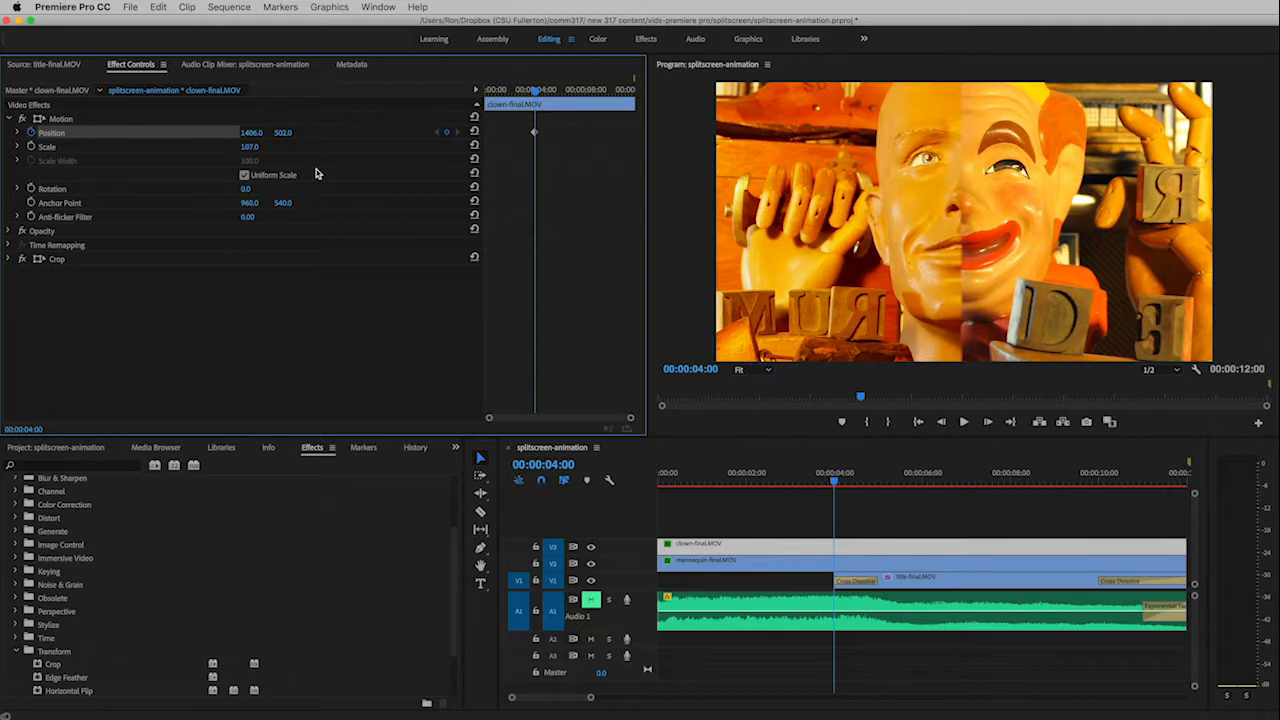
{"action": "mouse_move", "coordinate": [712, 156]}
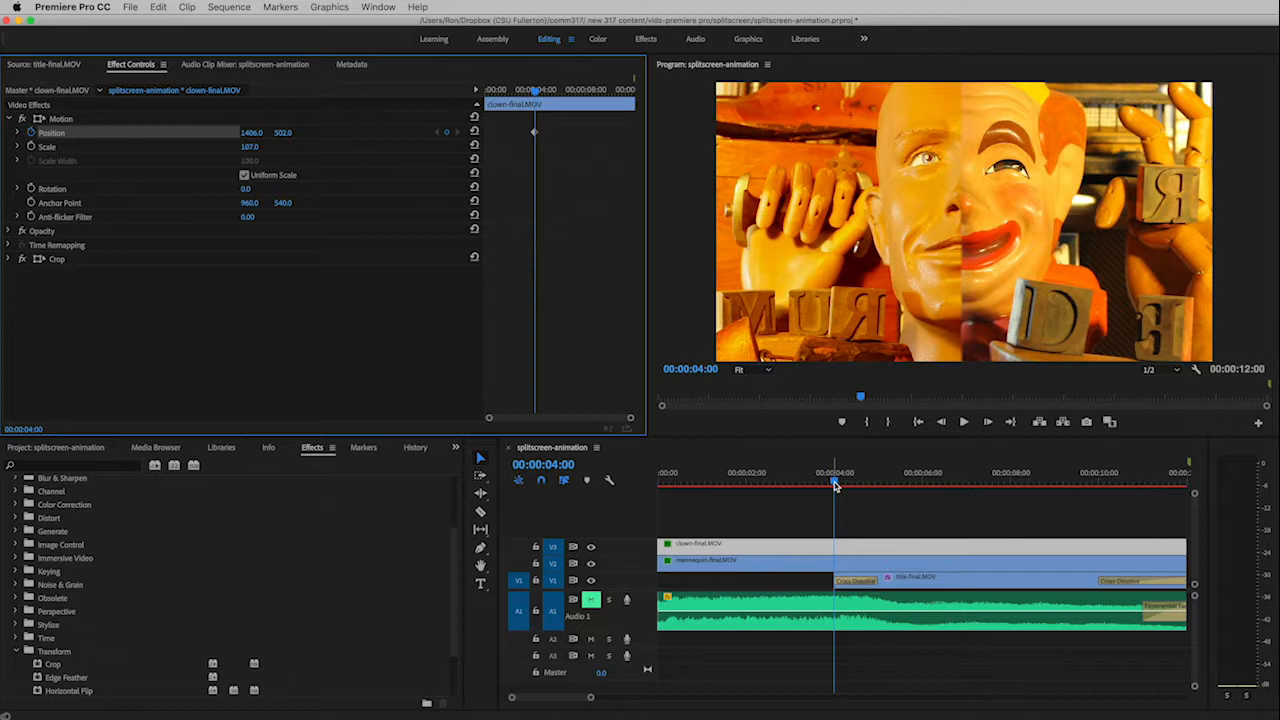
Move the playhead to 00:00:09:00 for the clown clip's end keyframe.
{"action": "left_click_drag", "start_coordinate": [836, 486], "coordinate": [970, 486]}
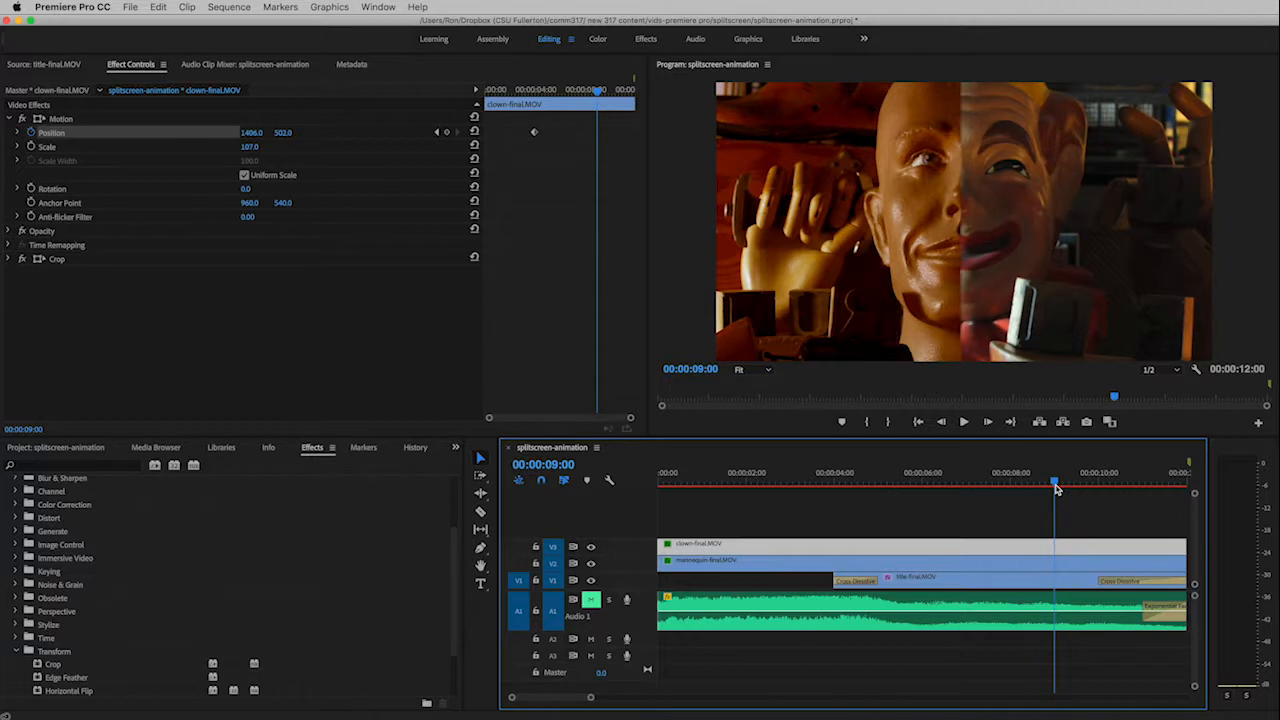
{"action": "mouse_move", "coordinate": [560, 150]}
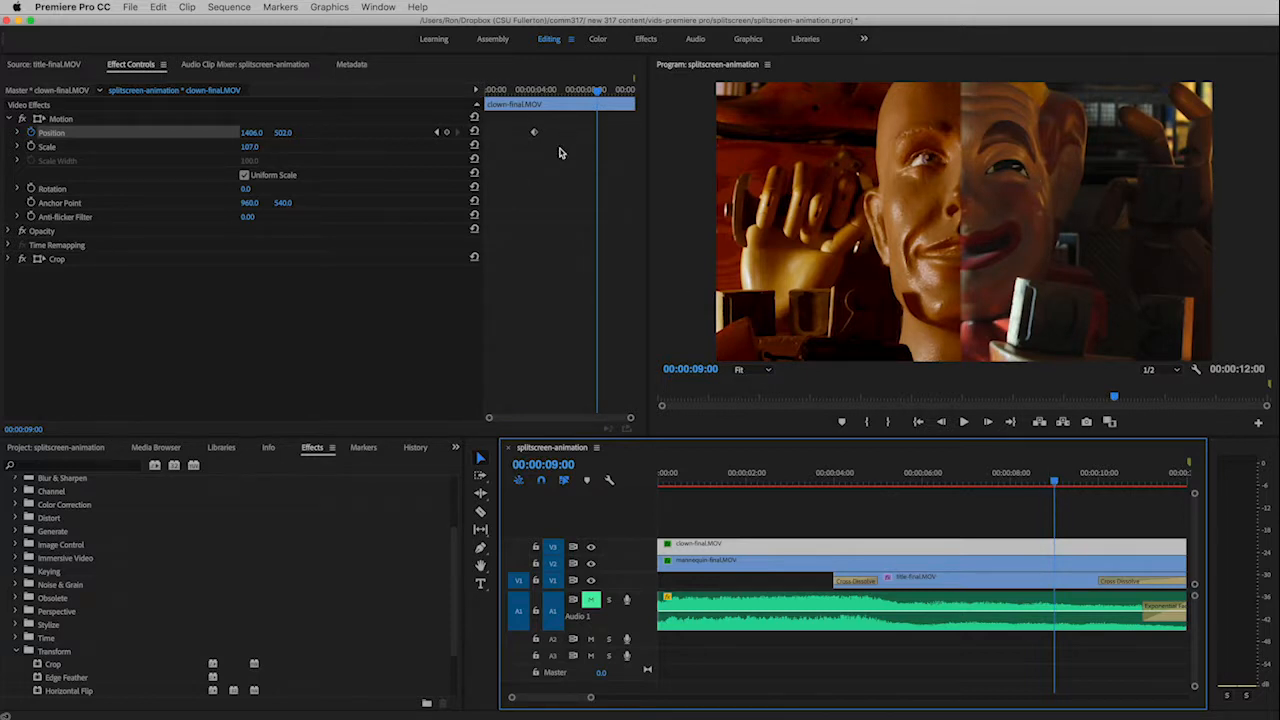
{"action": "mouse_move", "coordinate": [448, 132]}
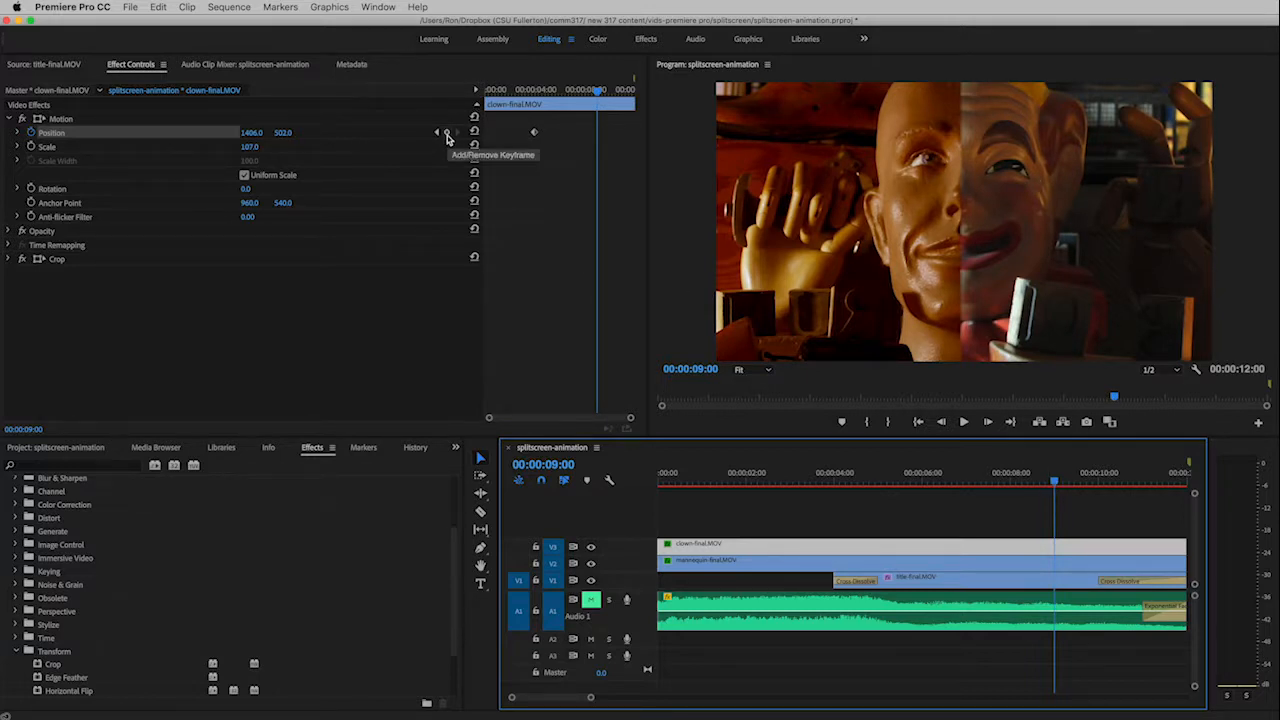
{"action": "mouse_move", "coordinate": [284, 148]}
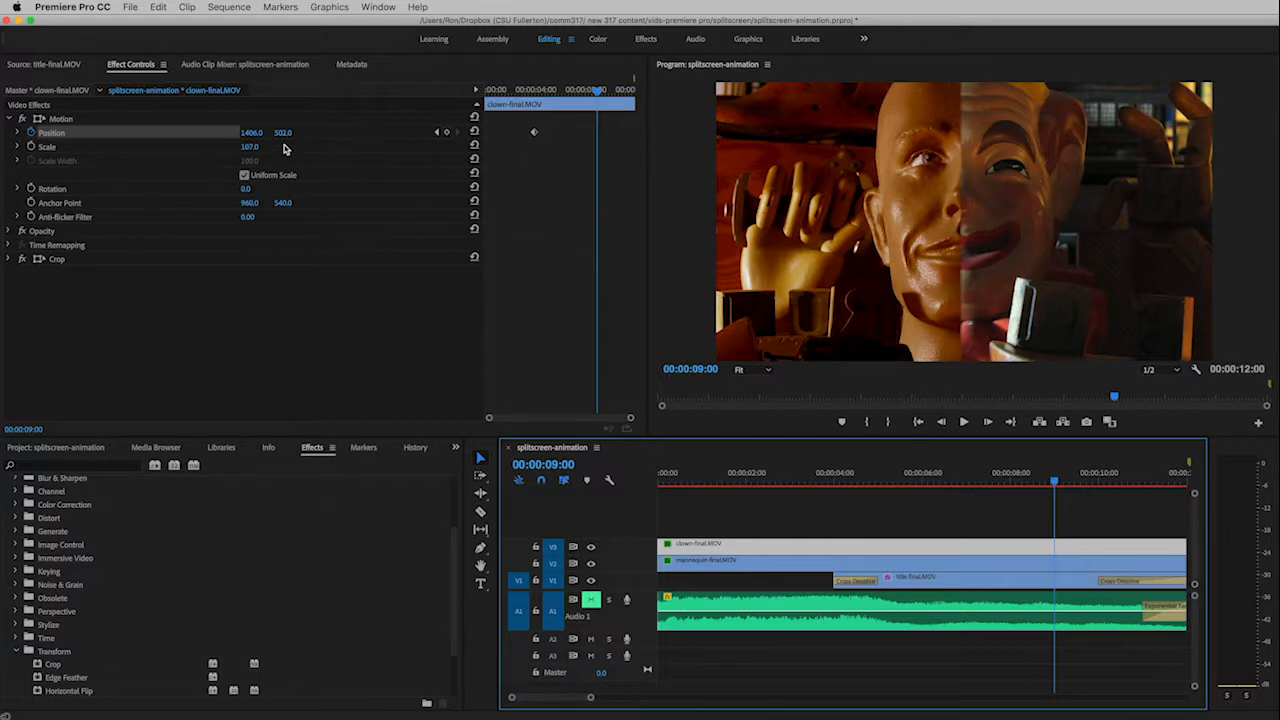
{"action": "mouse_move", "coordinate": [364, 170]}
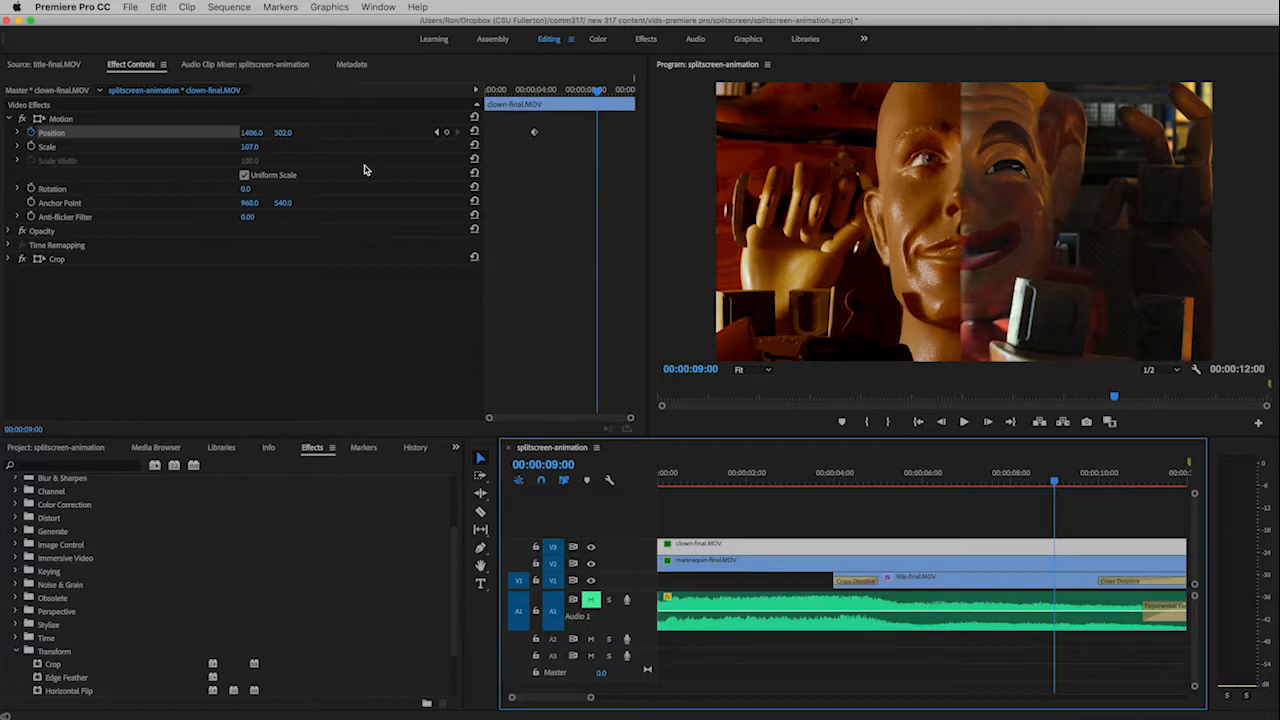
{"action": "mouse_move", "coordinate": [362, 170]}
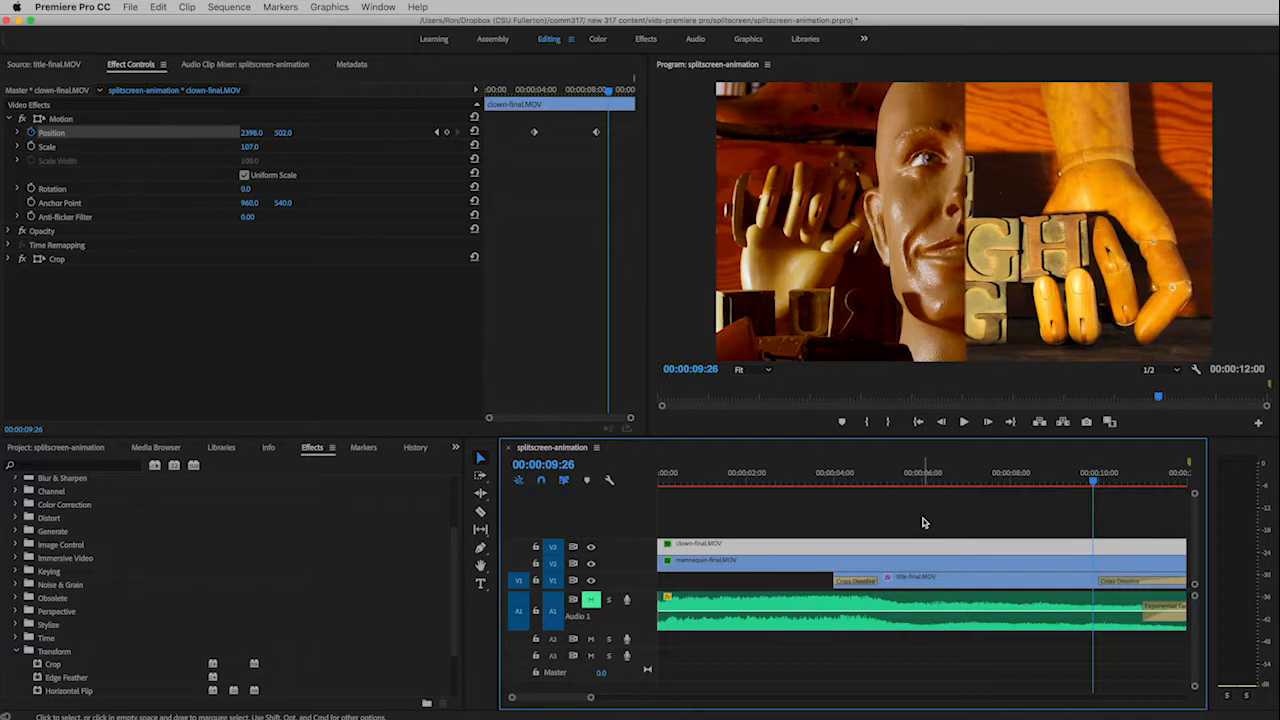
{"action": "mouse_move", "coordinate": [922, 524]}
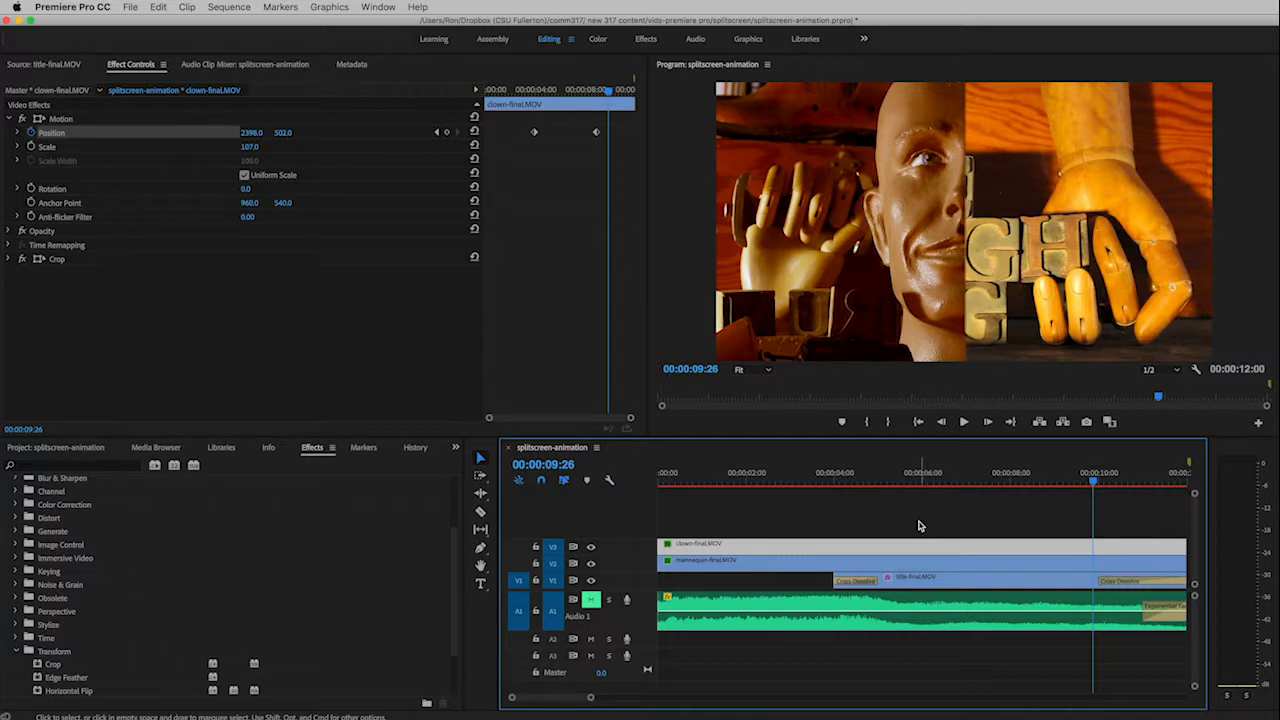
Select the mannequin clip and jump back to the clown clip's earlier Position keyframe.
{"action": "left_click", "coordinate": [710, 560]}
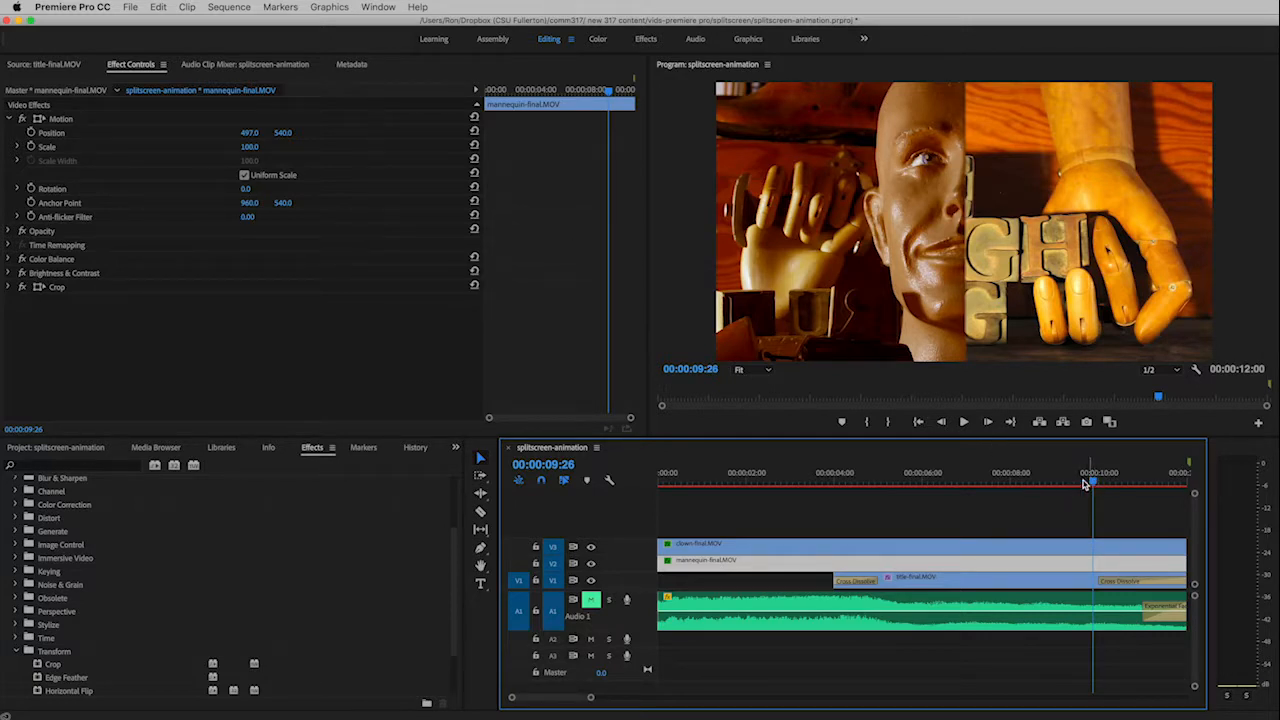
{"action": "mouse_move", "coordinate": [708, 472]}
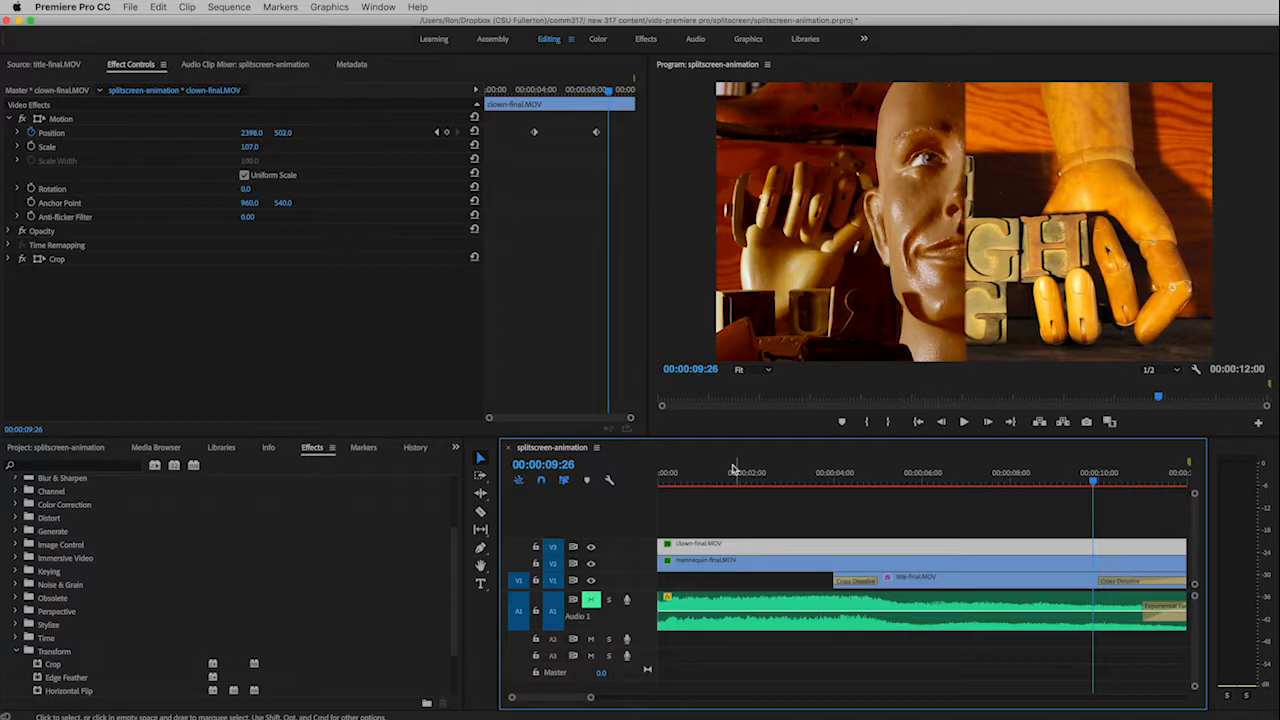
{"action": "mouse_move", "coordinate": [436, 132]}
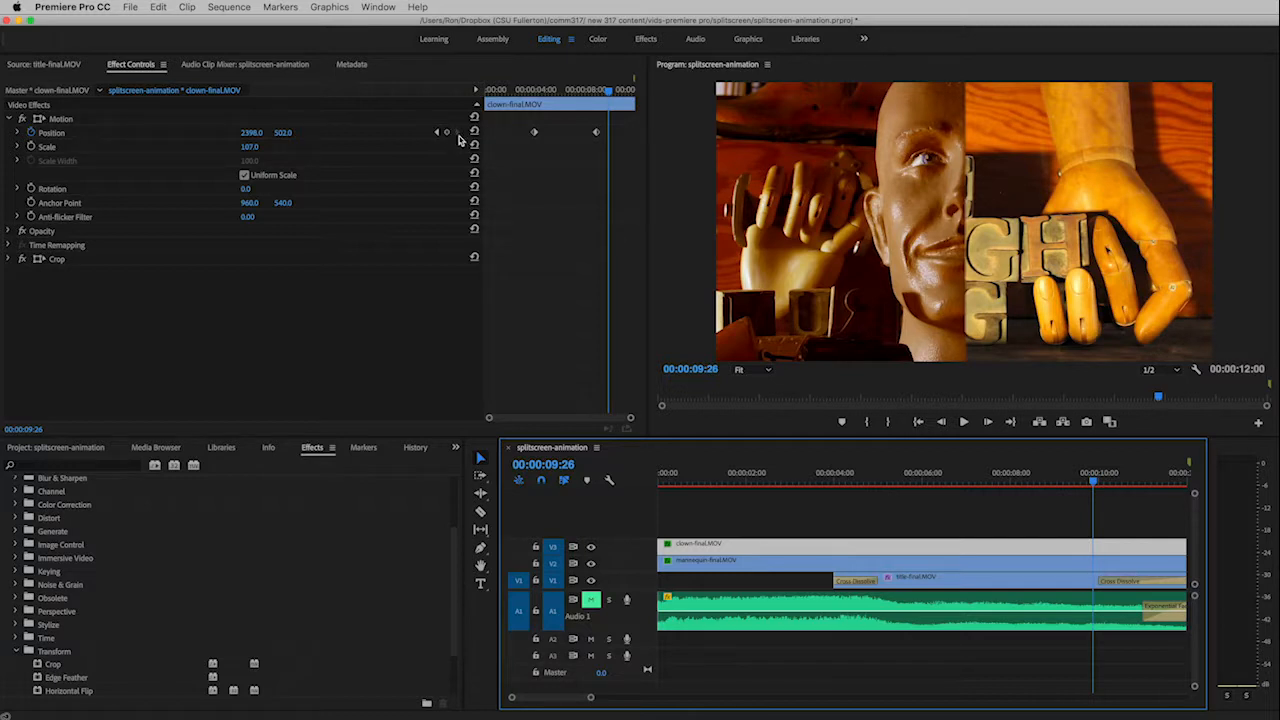
{"action": "mouse_move", "coordinate": [450, 168]}
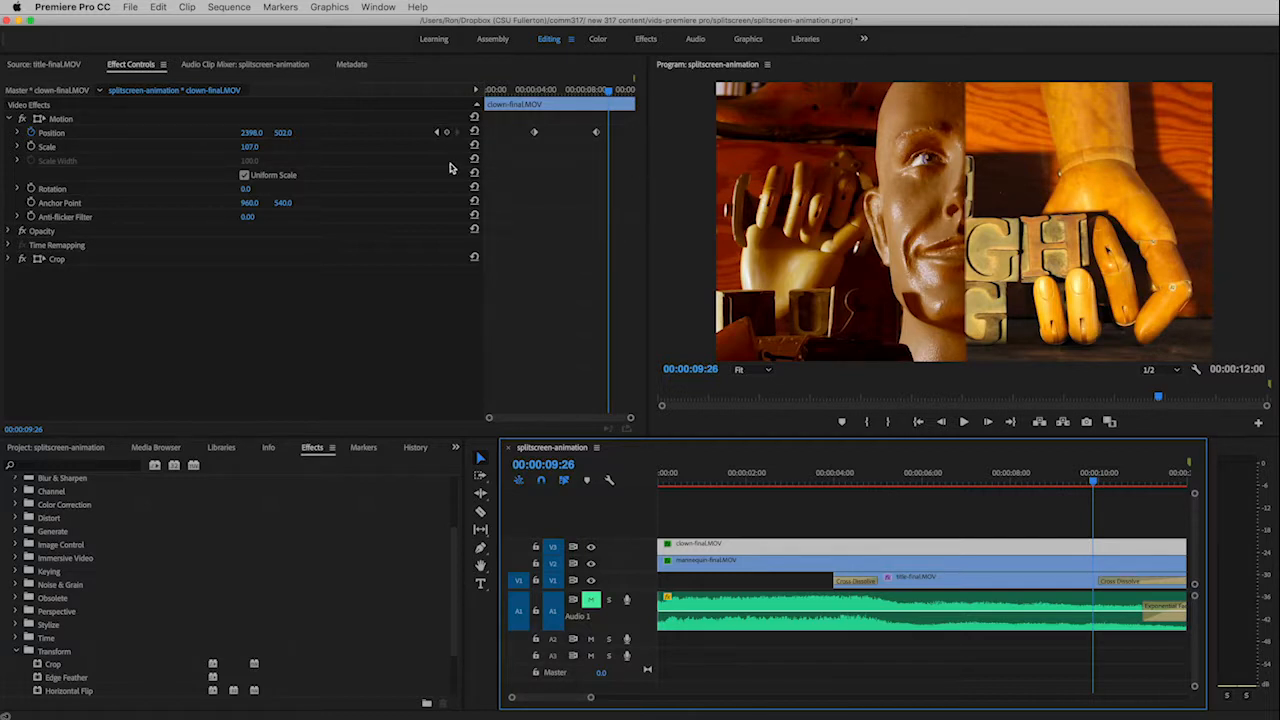
{"action": "mouse_move", "coordinate": [436, 132]}
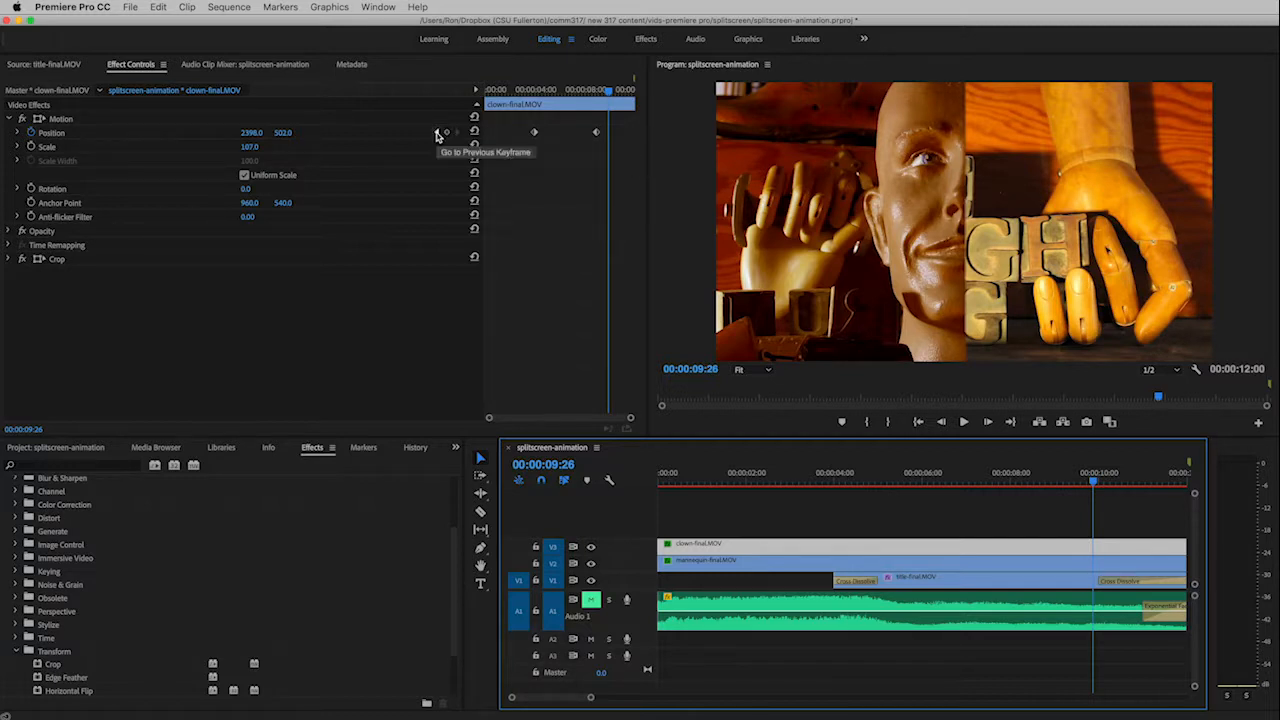
{"action": "left_click", "coordinate": [436, 132]}
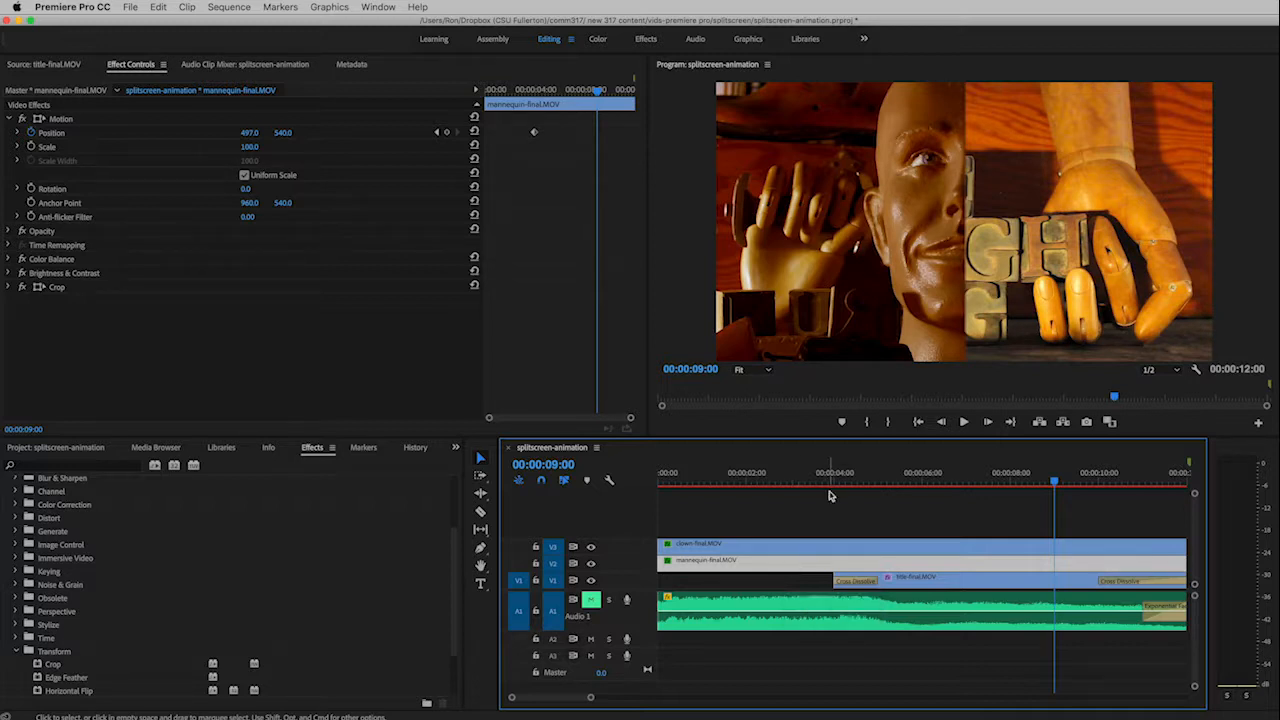
{"action": "mouse_move", "coordinate": [284, 144]}
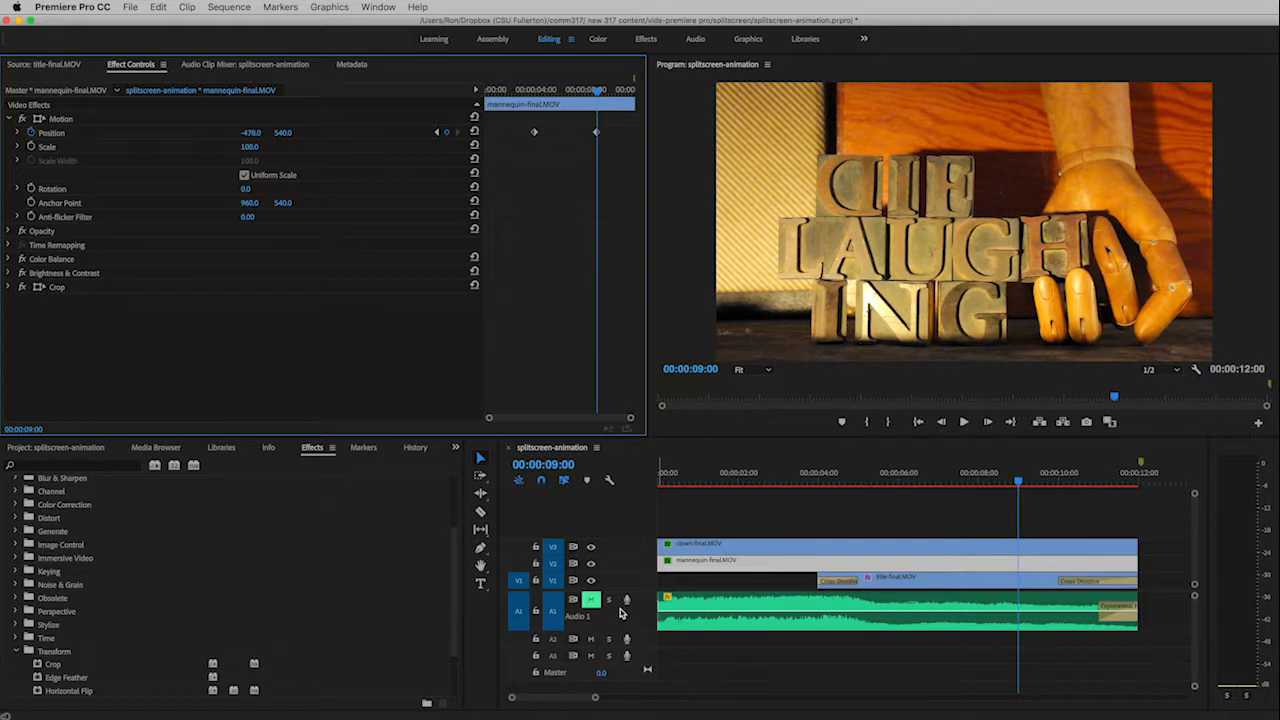
{"action": "mouse_move", "coordinate": [592, 600]}
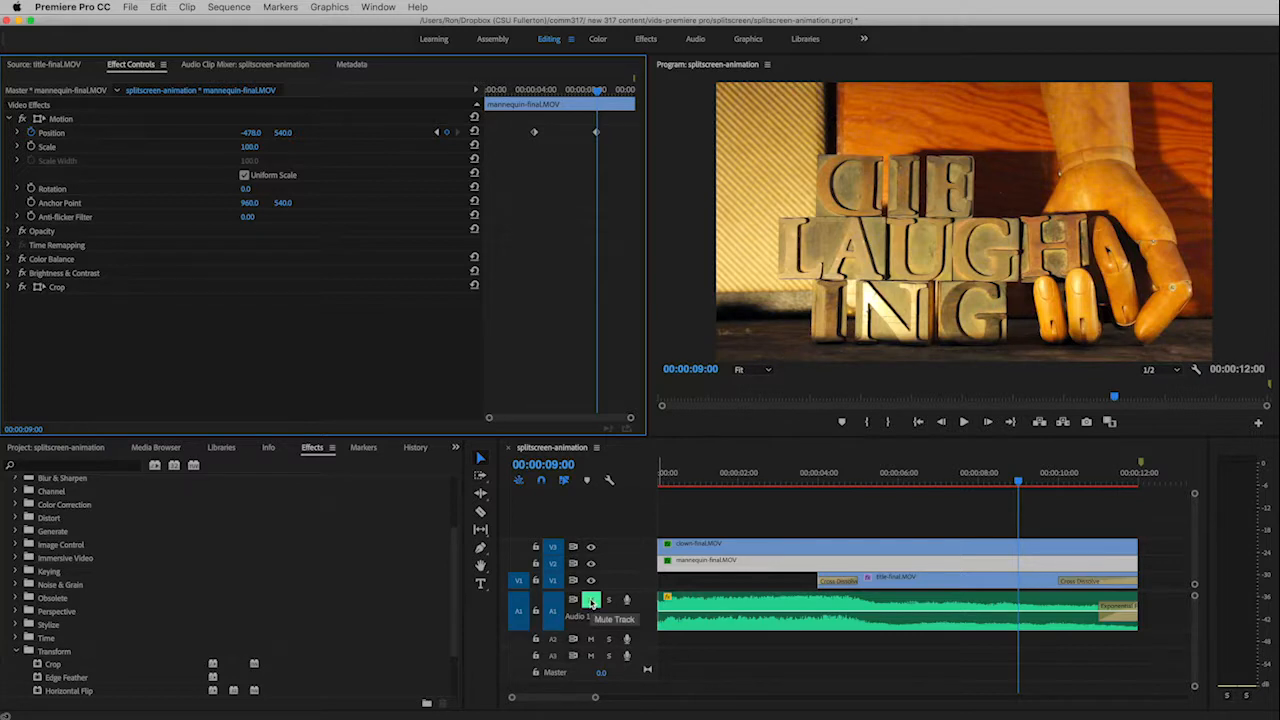